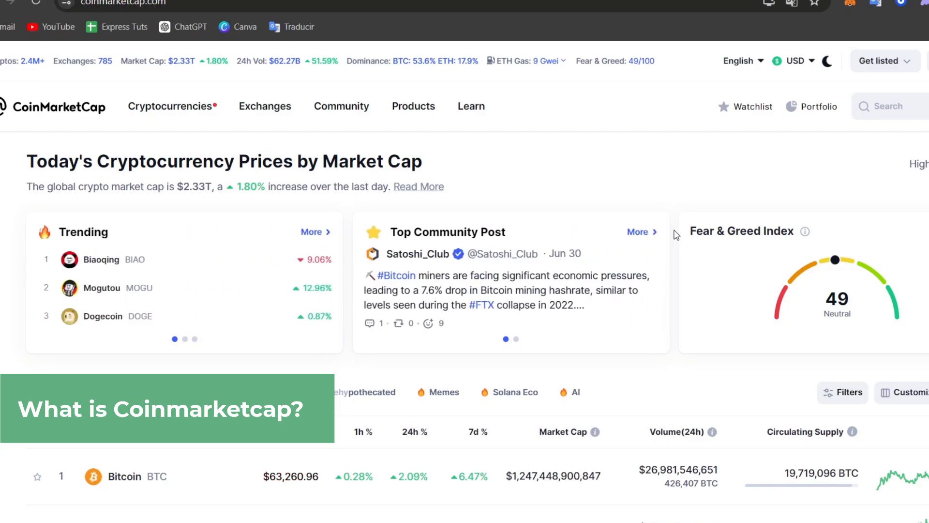
Scroll the homepage cryptocurrency table and bring up the profile avatar's account menu
{"action": "scroll", "scroll_direction": "down", "scroll_amount": 3}
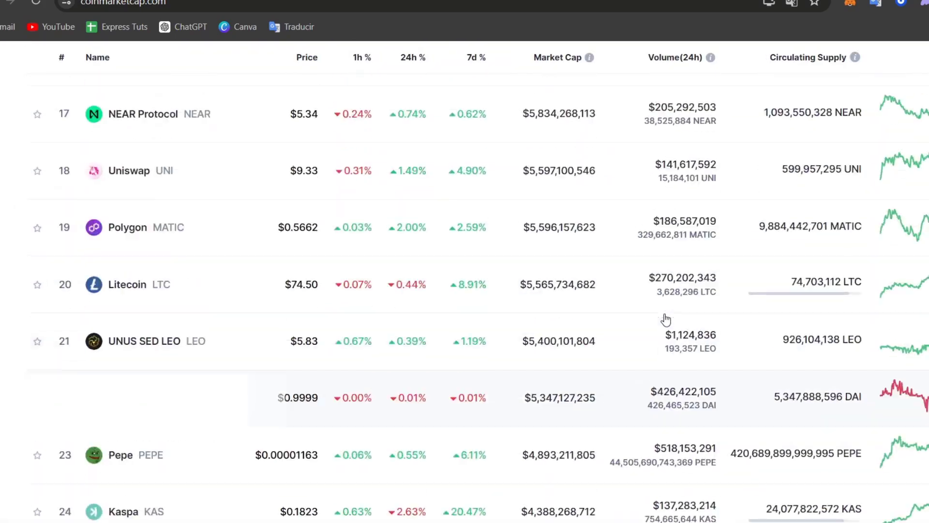
{"action": "scroll", "scroll_direction": "up", "scroll_amount": 3}
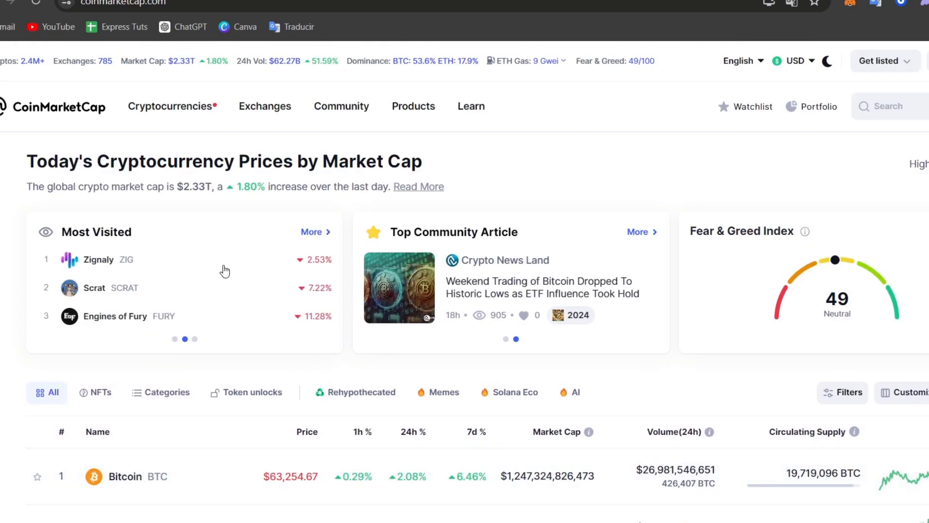
{"action": "left_click", "coordinate": [265, 107]}
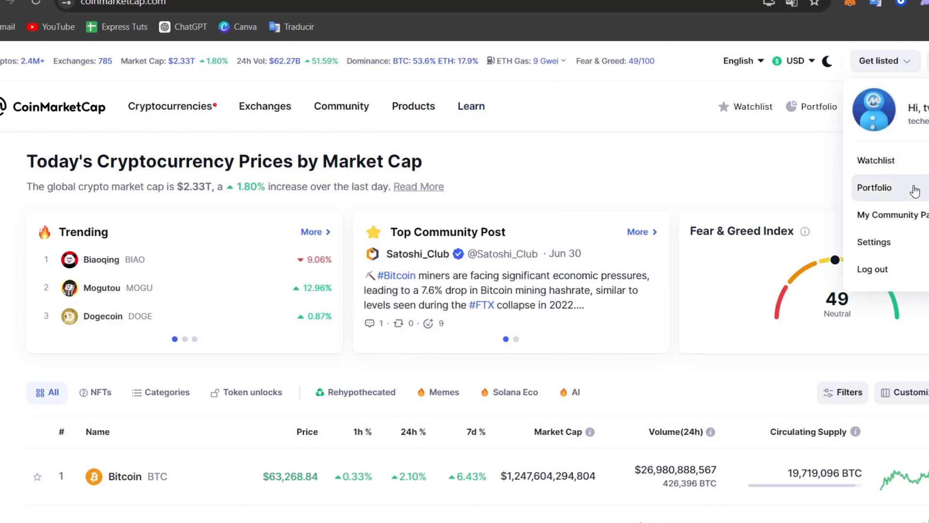
Show the portfolio tracker with My Main Portfolio's $72.17 value, performers and history chart
{"action": "left_click", "coordinate": [873, 187]}
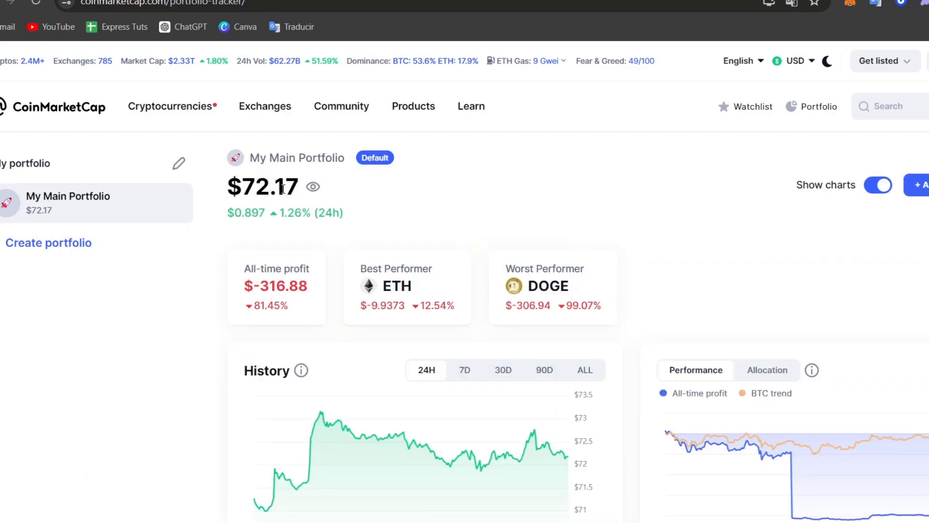
{"action": "double_click", "coordinate": [270, 187]}
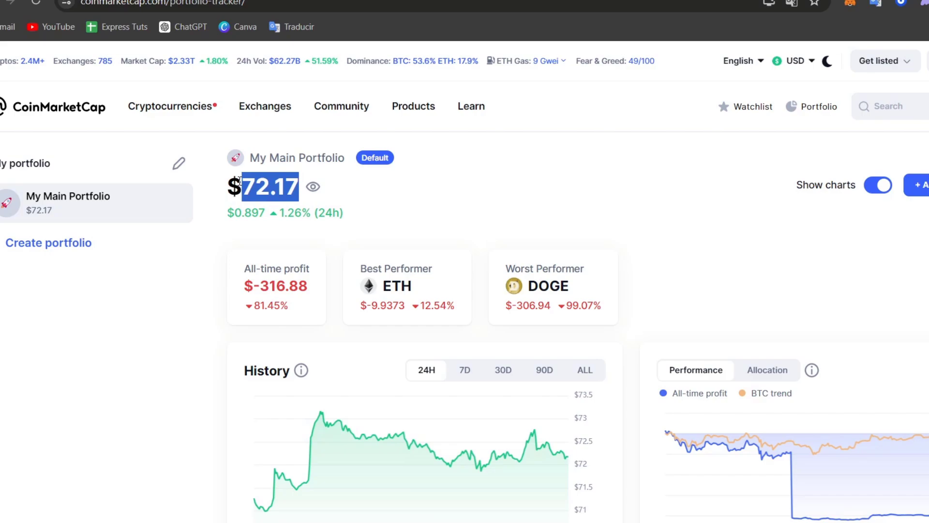
{"action": "scroll", "scroll_direction": "down", "scroll_amount": 3}
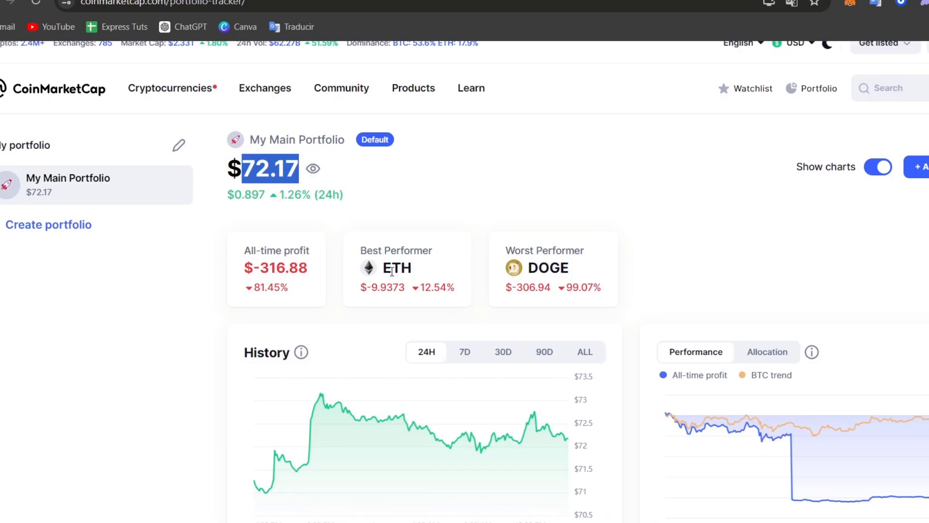
{"action": "scroll", "scroll_direction": "down", "scroll_amount": 3}
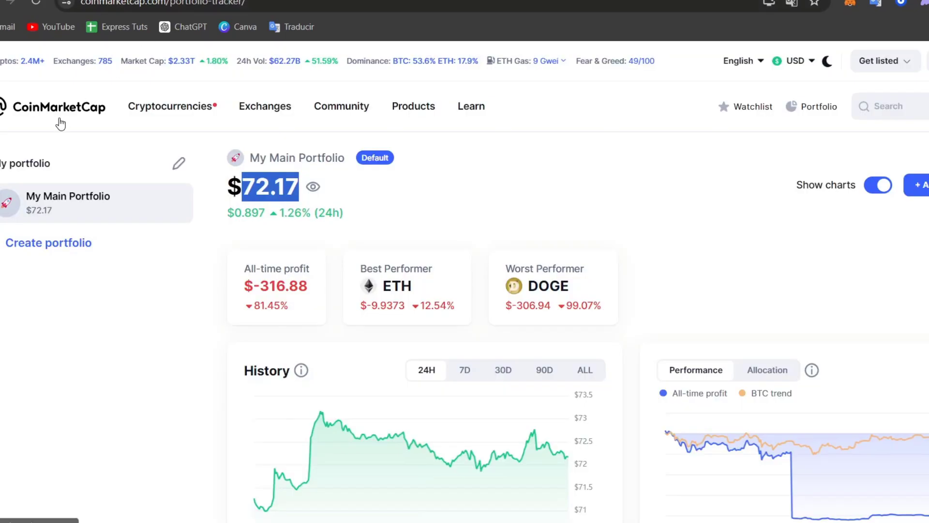
Add a Buy transaction of 1 Solana to My Main Portfolio, raising it to $219.77
{"action": "left_click", "coordinate": [922, 185]}
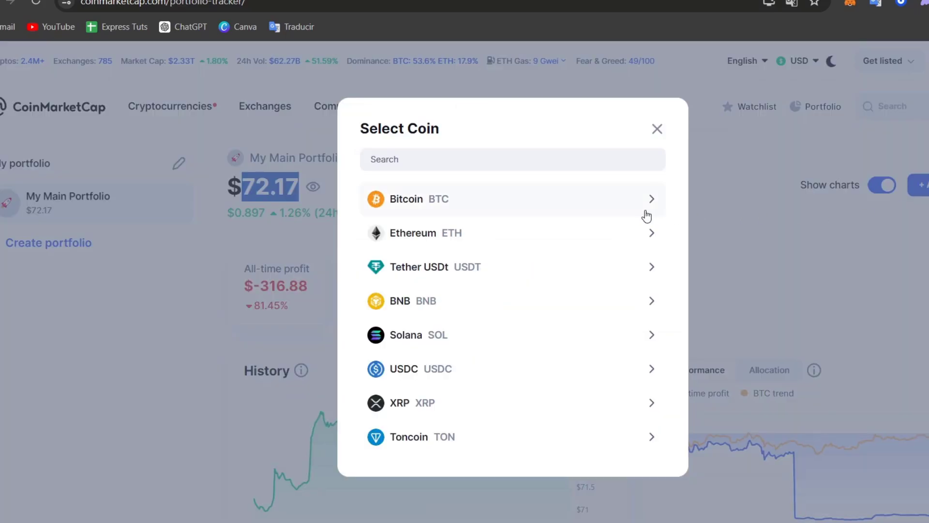
{"action": "left_click", "coordinate": [407, 334]}
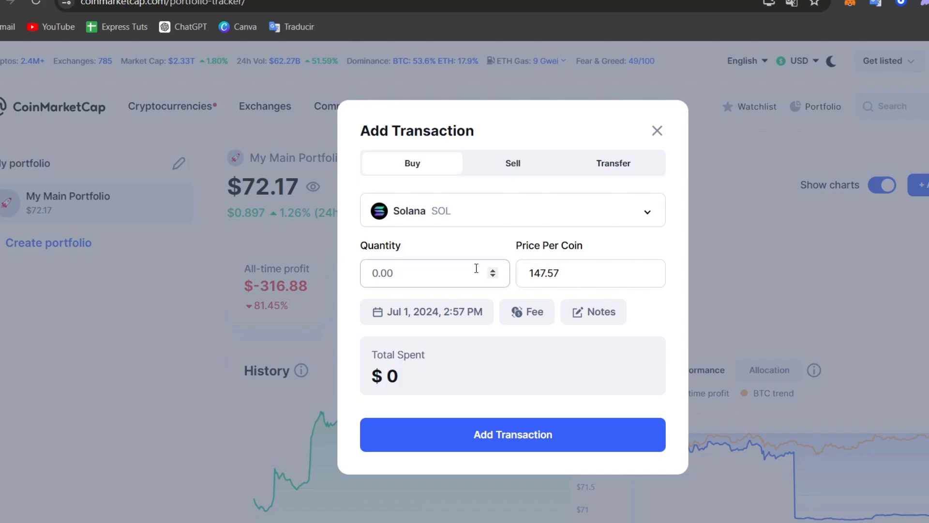
{"action": "type", "text": "1"}
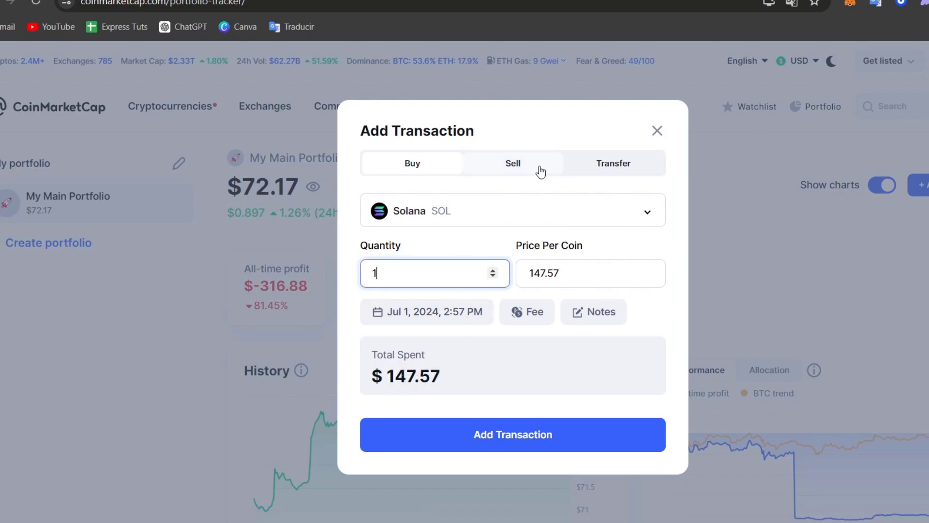
{"action": "left_click", "coordinate": [511, 434]}
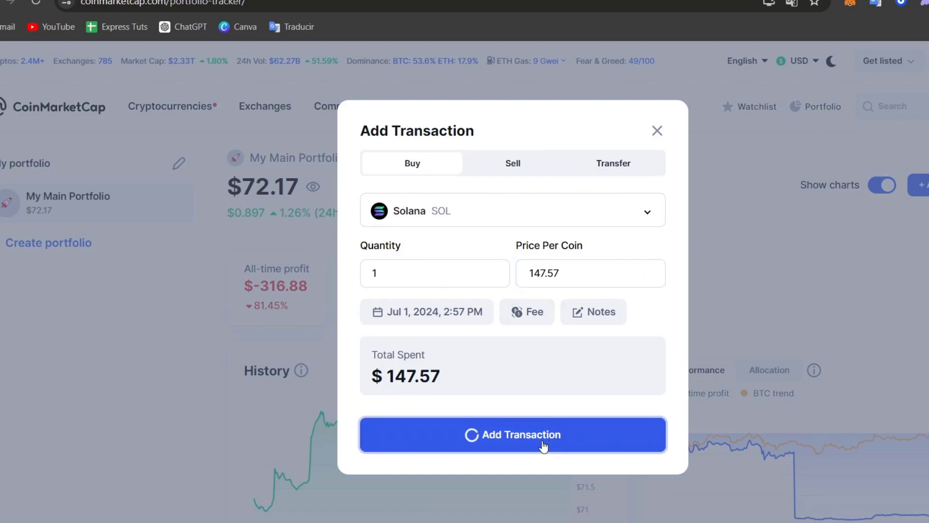
{"action": "left_click", "coordinate": [512, 434]}
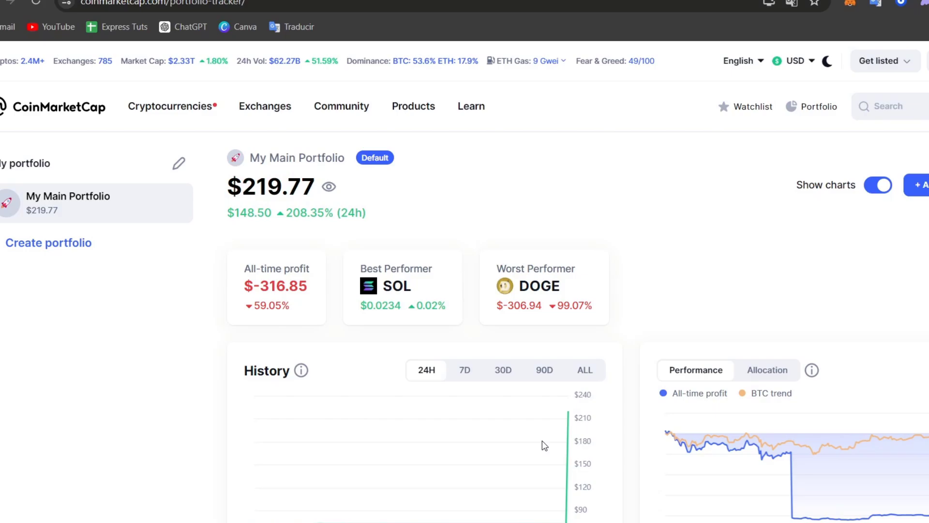
Review the Assets table of Solana, Ethereum and Dogecoin holdings, then head to My Diamonds
{"action": "scroll", "scroll_direction": "down", "scroll_amount": 3}
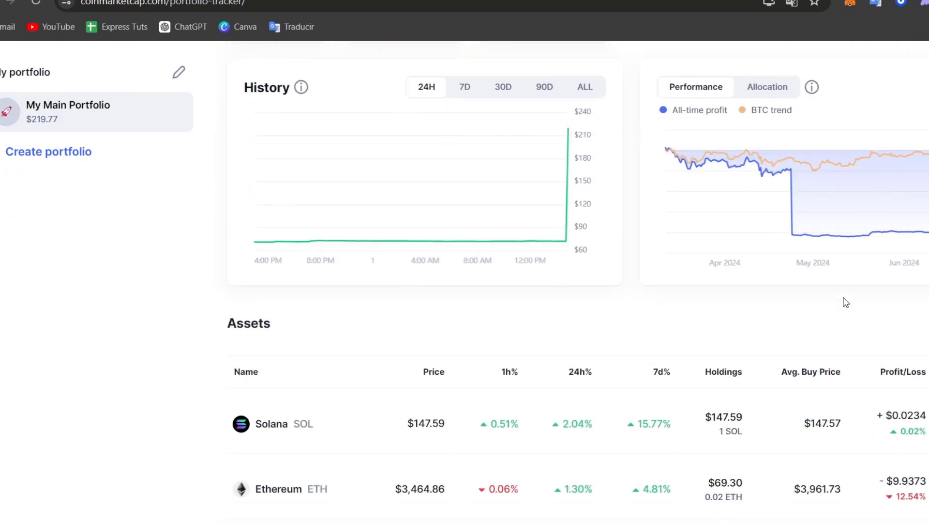
{"action": "scroll", "scroll_direction": "down", "scroll_amount": 3}
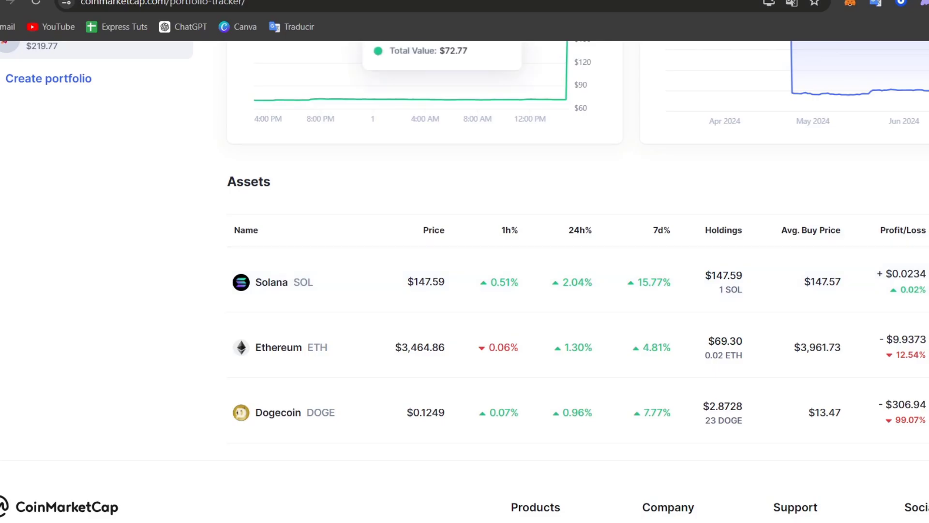
{"action": "left_click", "coordinate": [118, 3]}
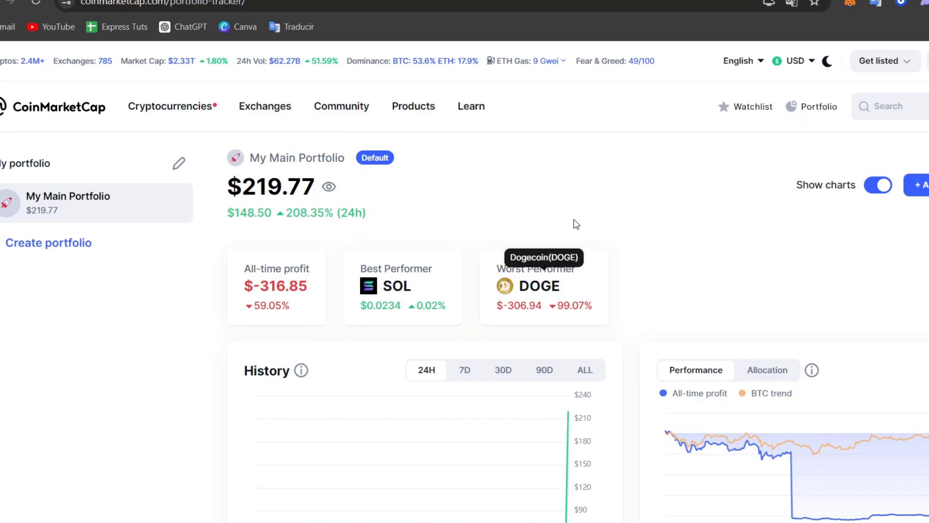
{"action": "mouse_move", "coordinate": [577, 224]}
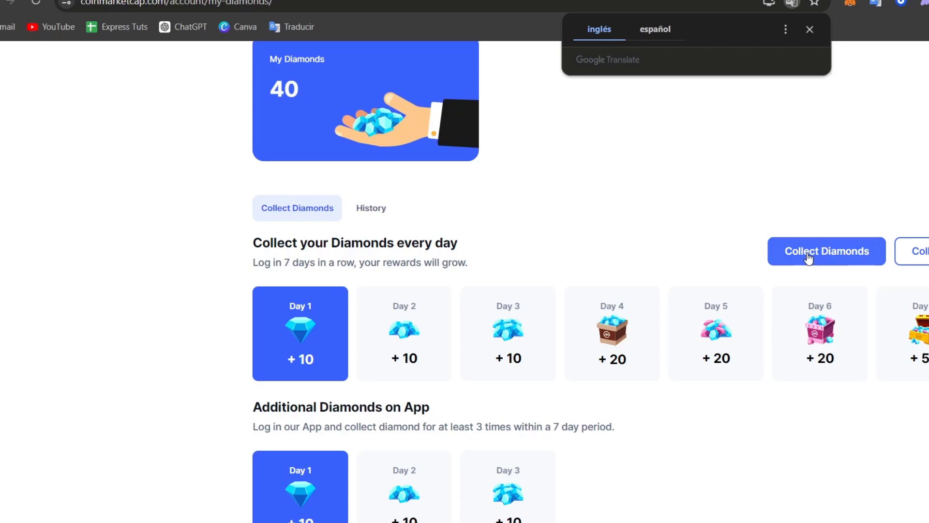
Collect the 10 daily diamonds to reach 50 and go to the Diamond Rewards catalogue
{"action": "left_click", "coordinate": [826, 251]}
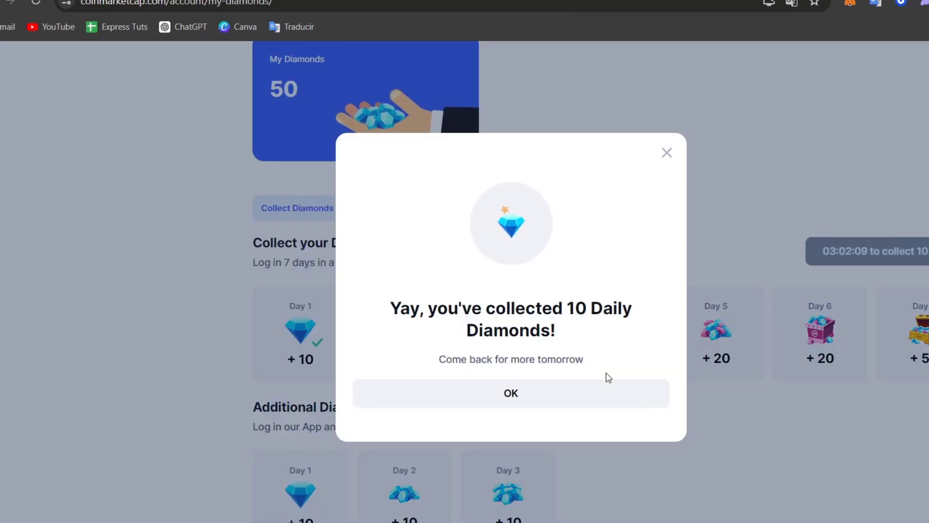
{"action": "left_click", "coordinate": [510, 393]}
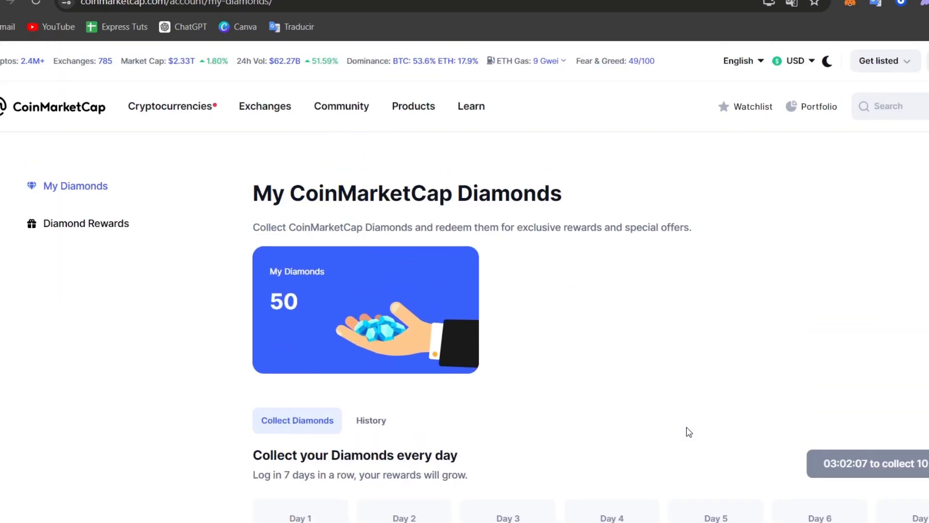
{"action": "left_click", "coordinate": [86, 223]}
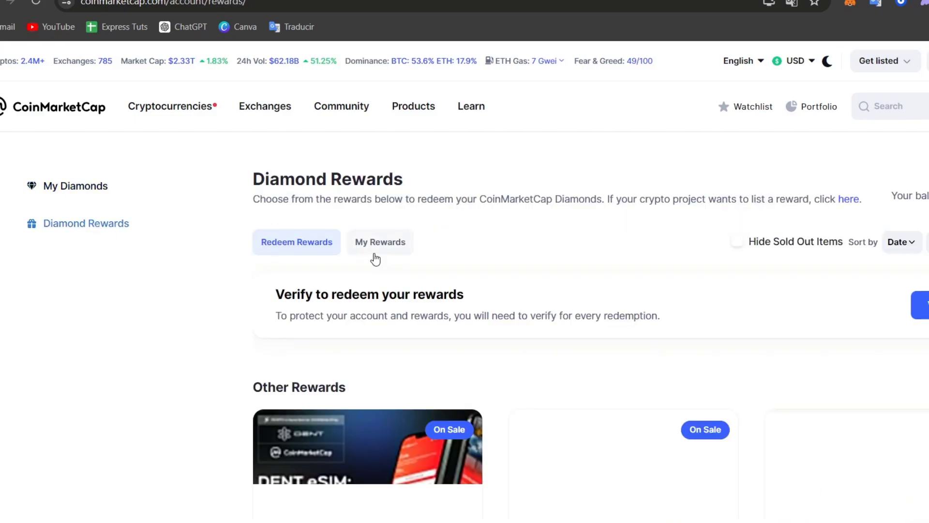
{"action": "scroll", "scroll_direction": "down", "scroll_amount": 3}
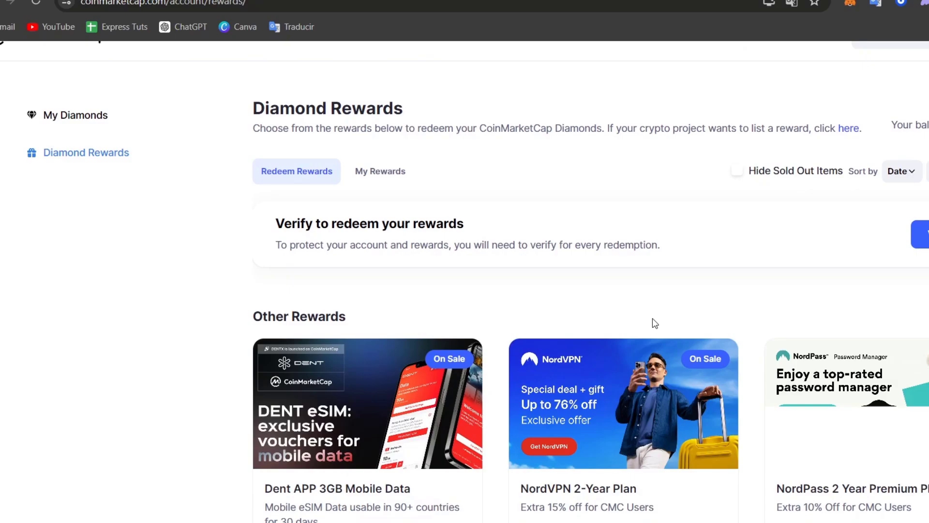
{"action": "scroll", "scroll_direction": "down", "scroll_amount": 3}
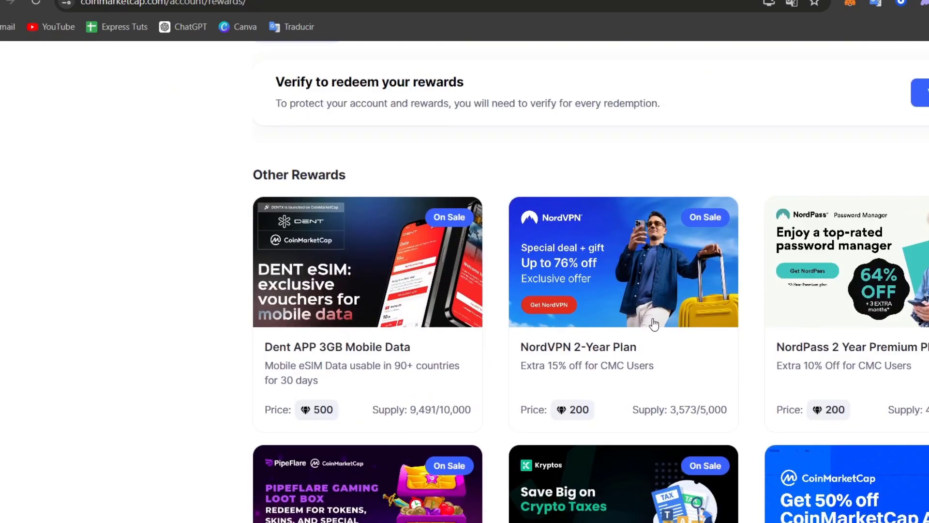
{"action": "mouse_move", "coordinate": [576, 358]}
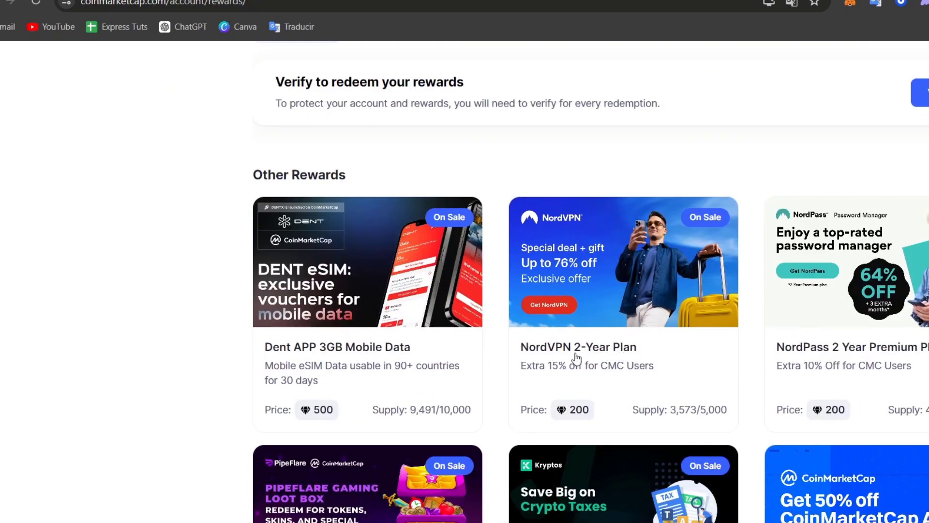
{"action": "mouse_move", "coordinate": [562, 291]}
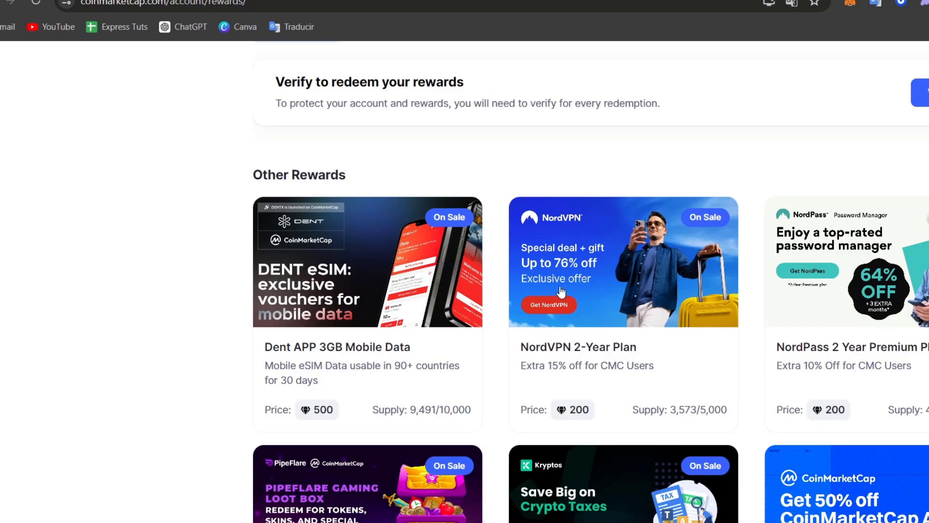
{"action": "mouse_move", "coordinate": [658, 336]}
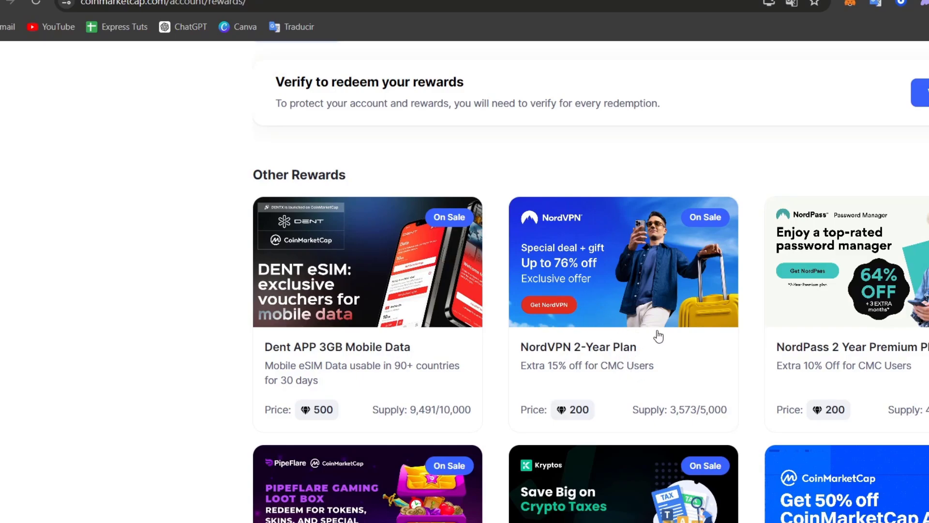
{"action": "mouse_move", "coordinate": [600, 421]}
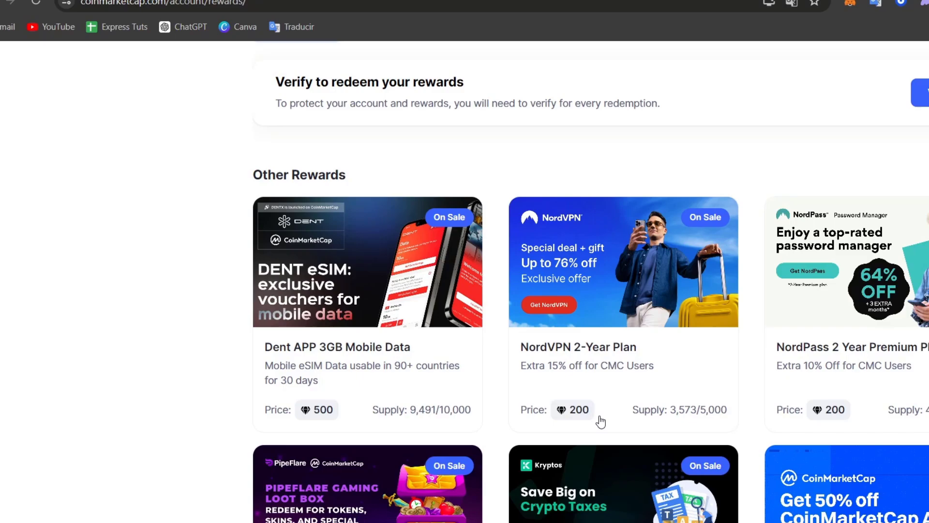
{"action": "scroll", "scroll_direction": "down", "scroll_amount": 3}
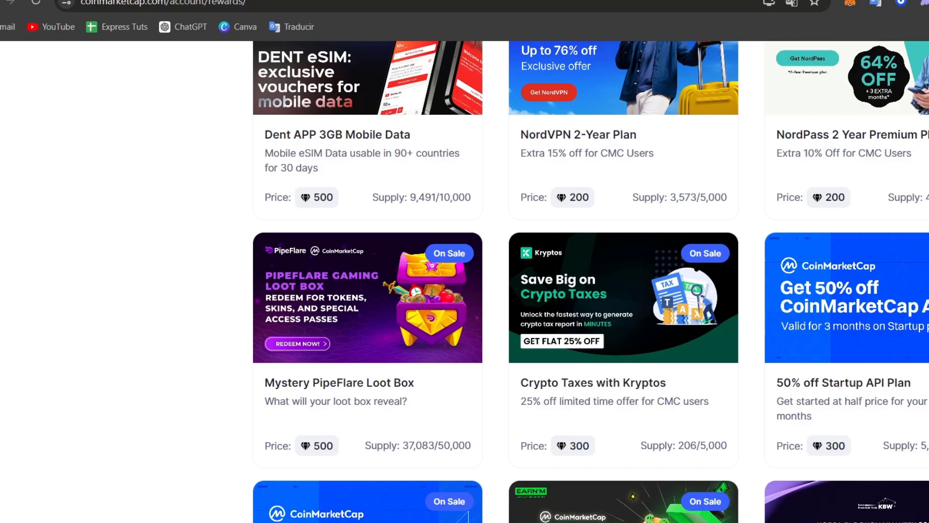
{"action": "mouse_move", "coordinate": [334, 291]}
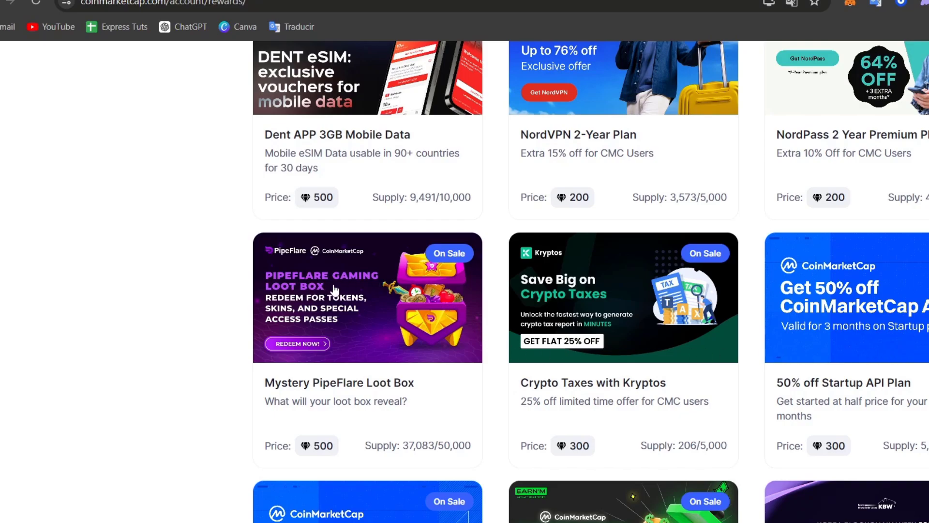
{"action": "mouse_move", "coordinate": [354, 354]}
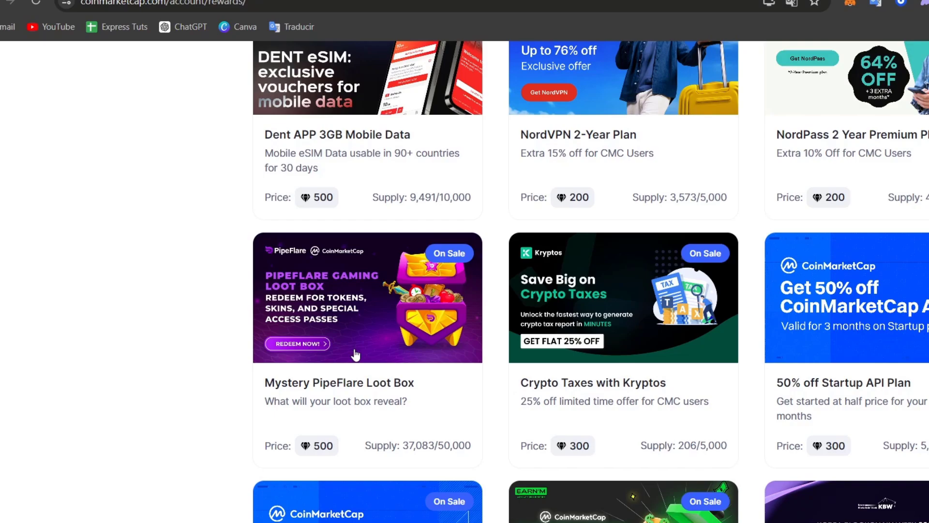
{"action": "mouse_move", "coordinate": [432, 333]}
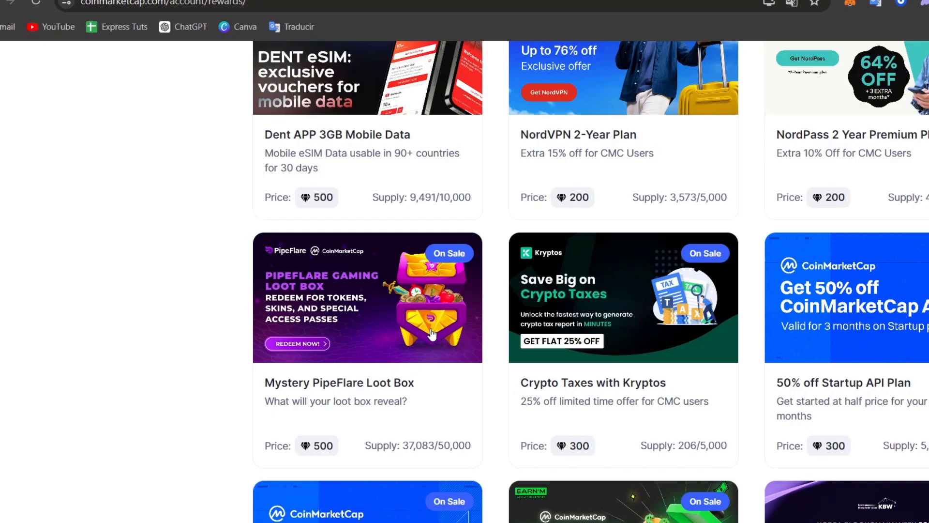
{"action": "left_click", "coordinate": [367, 297]}
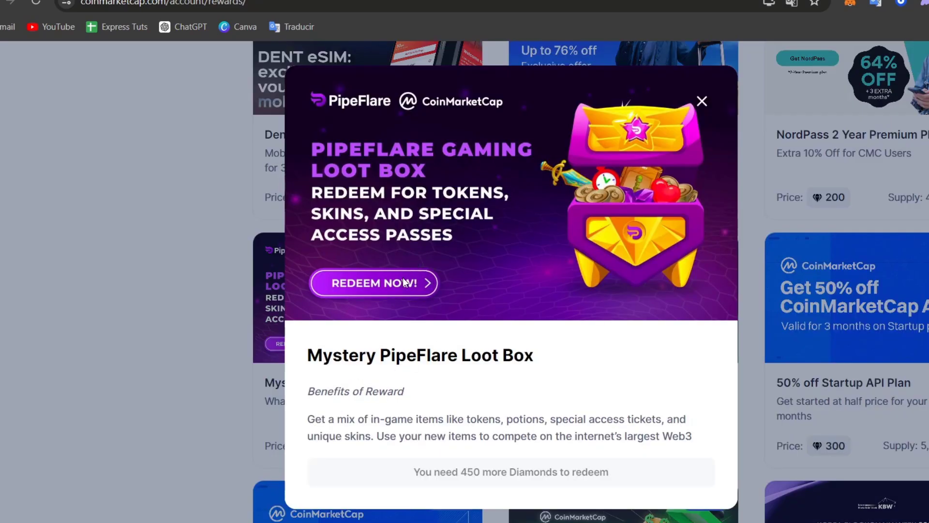
{"action": "scroll", "scroll_direction": "down", "scroll_amount": 3}
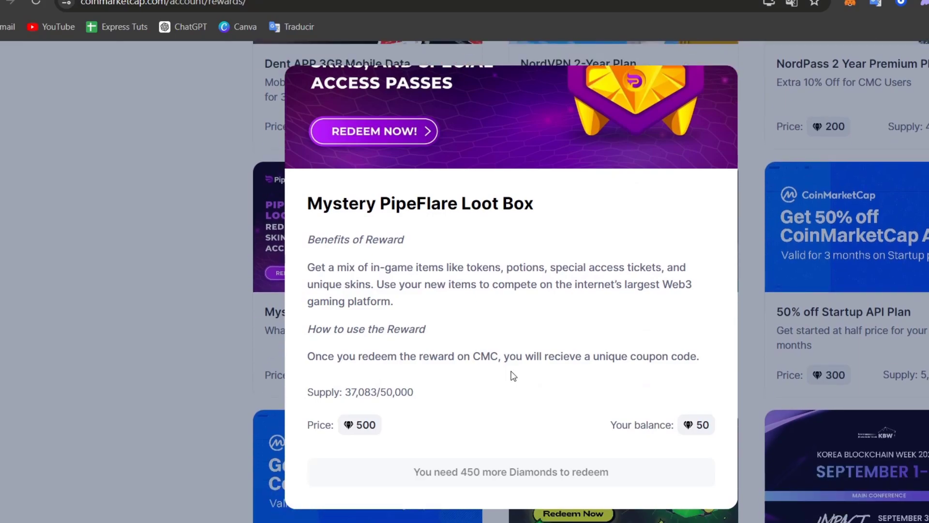
{"action": "mouse_move", "coordinate": [911, 308]}
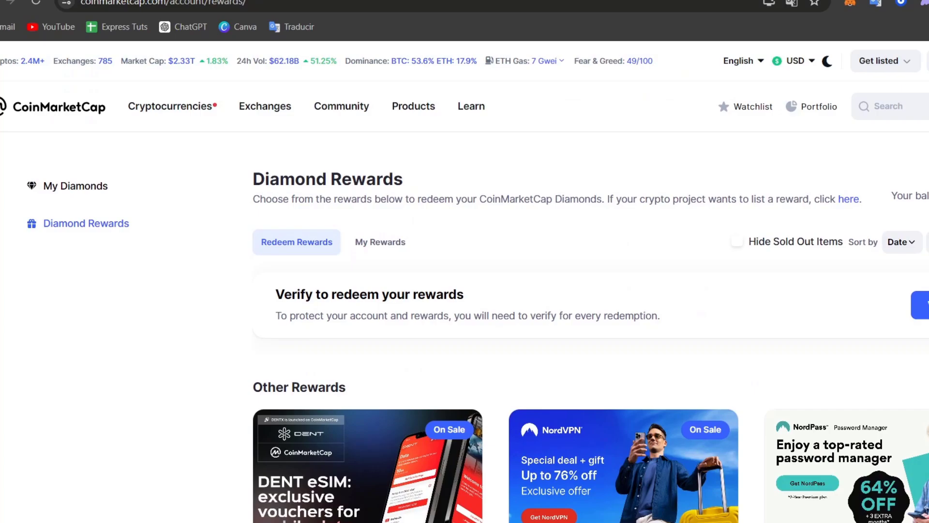
{"action": "left_click", "coordinate": [873, 108]}
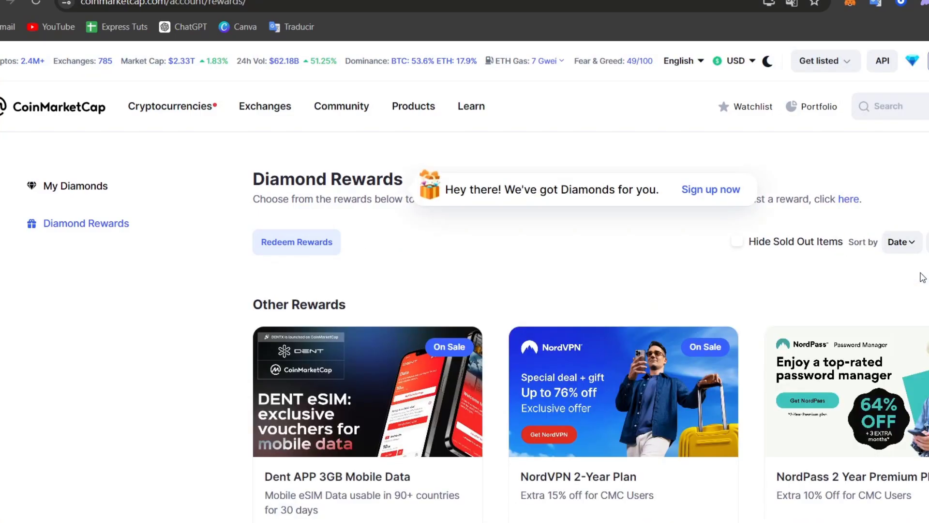
Bring up the Log In / Sign Up dialog from 'Sign up now', then switch to the MetaMask wallet
{"action": "left_click", "coordinate": [709, 189]}
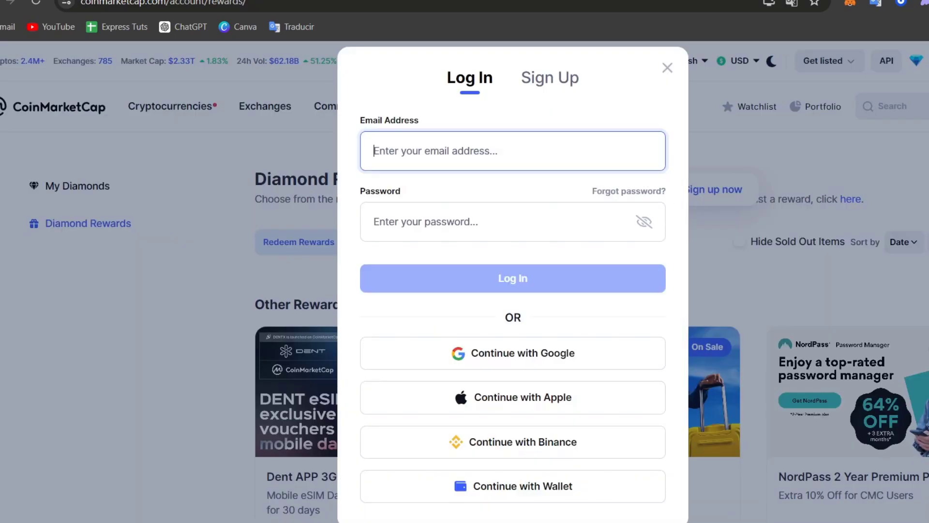
{"action": "mouse_move", "coordinate": [580, 405]}
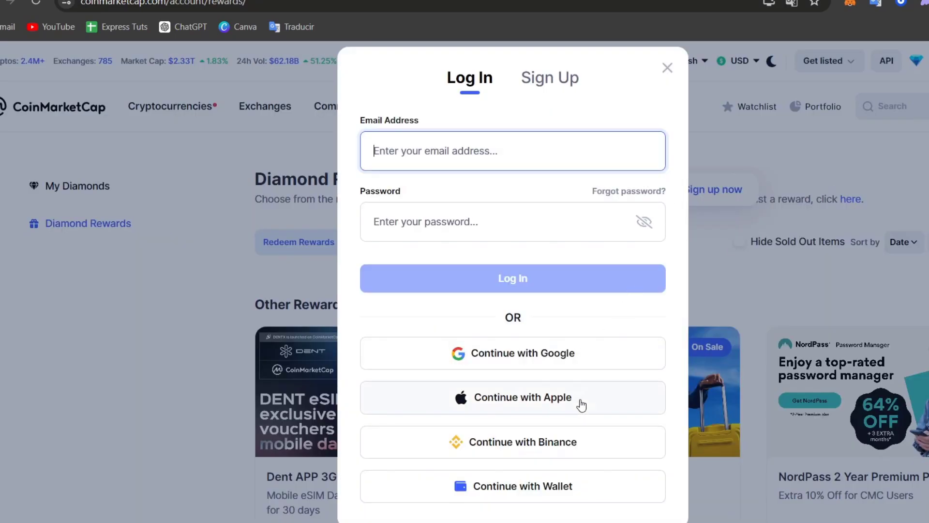
{"action": "mouse_move", "coordinate": [566, 371]}
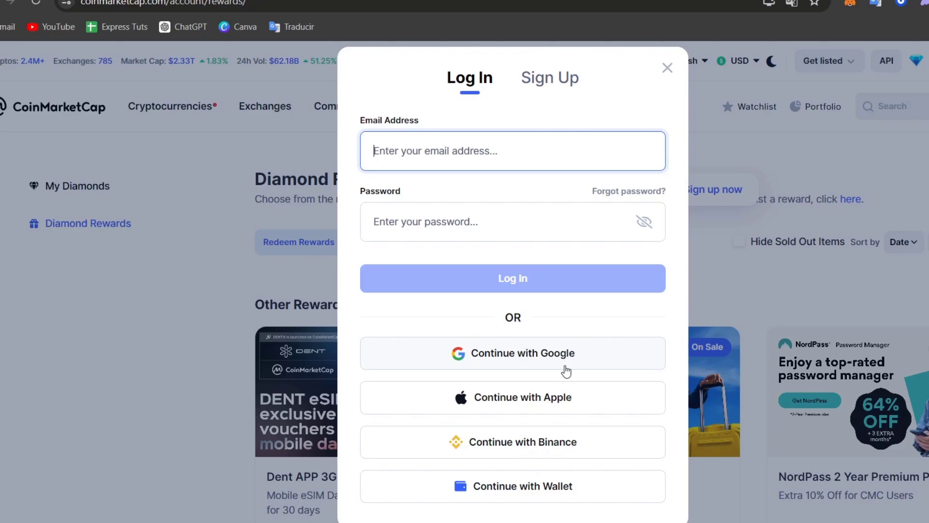
{"action": "mouse_move", "coordinate": [527, 57]}
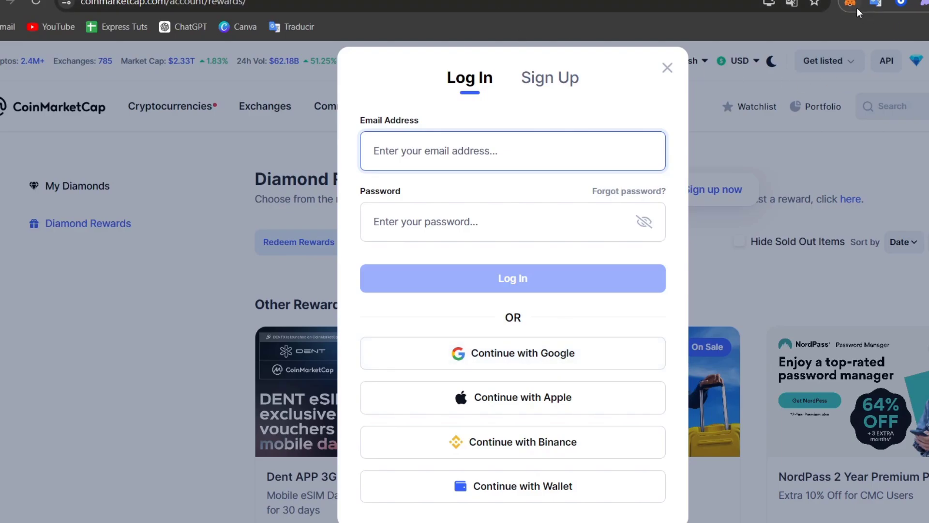
{"action": "left_click", "coordinate": [849, 5]}
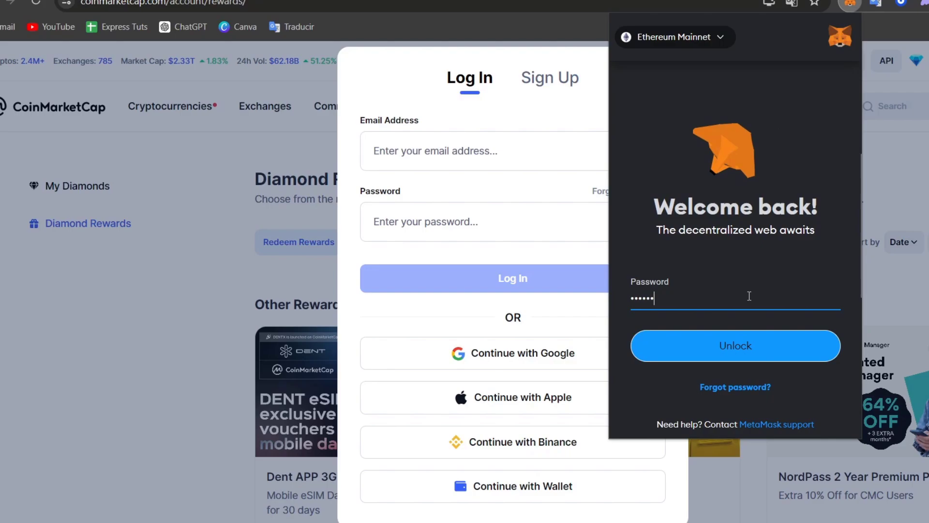
Unlock MetaMask, dismiss the data-sharing prompt, and start then cancel an ETH send from Account 1
{"action": "left_click", "coordinate": [734, 345]}
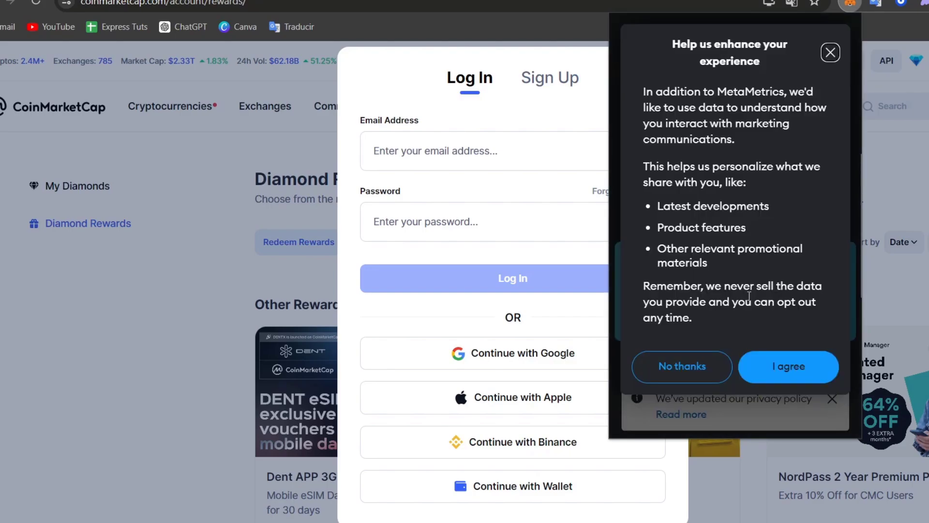
{"action": "mouse_move", "coordinate": [830, 53]}
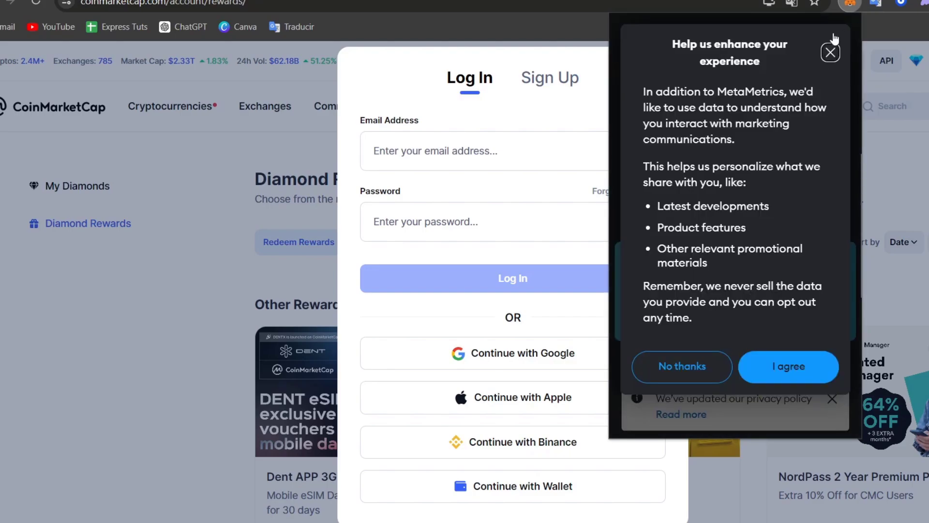
{"action": "left_click", "coordinate": [829, 51]}
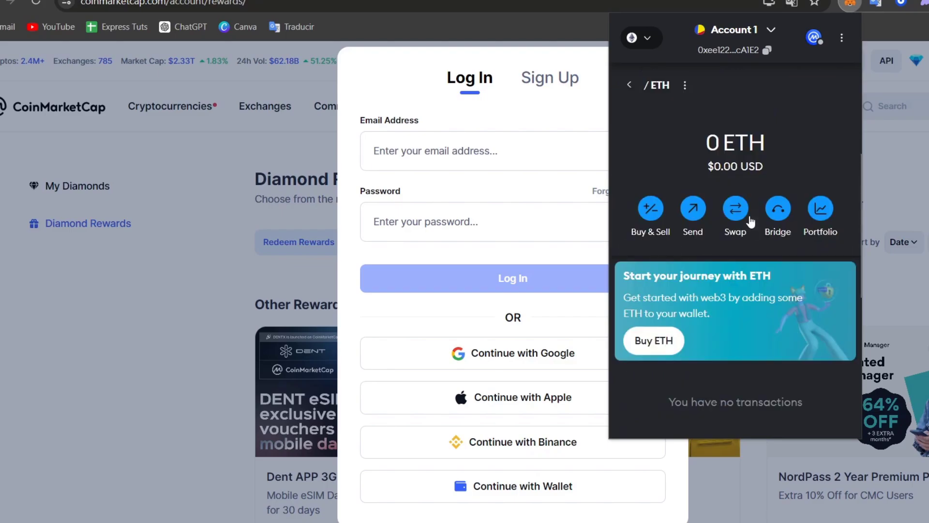
{"action": "mouse_move", "coordinate": [766, 166]}
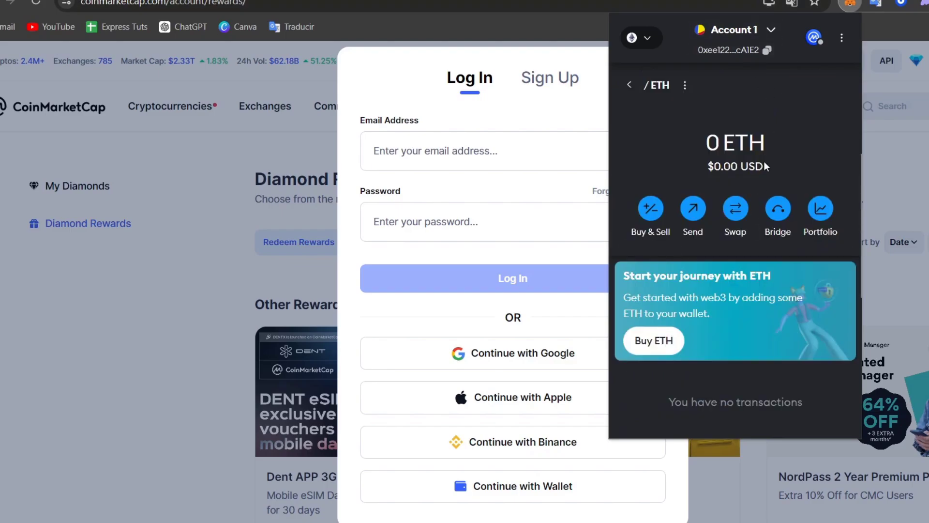
{"action": "left_click", "coordinate": [692, 209]}
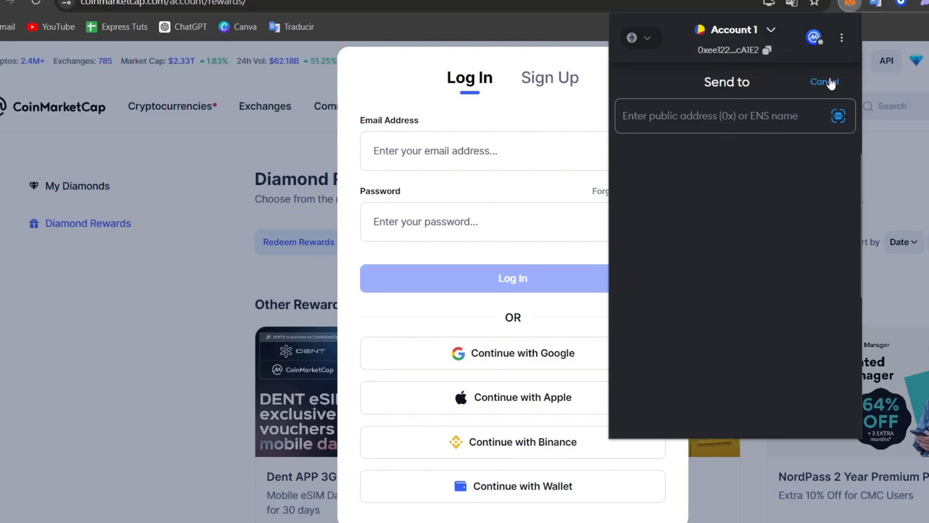
{"action": "left_click", "coordinate": [824, 81]}
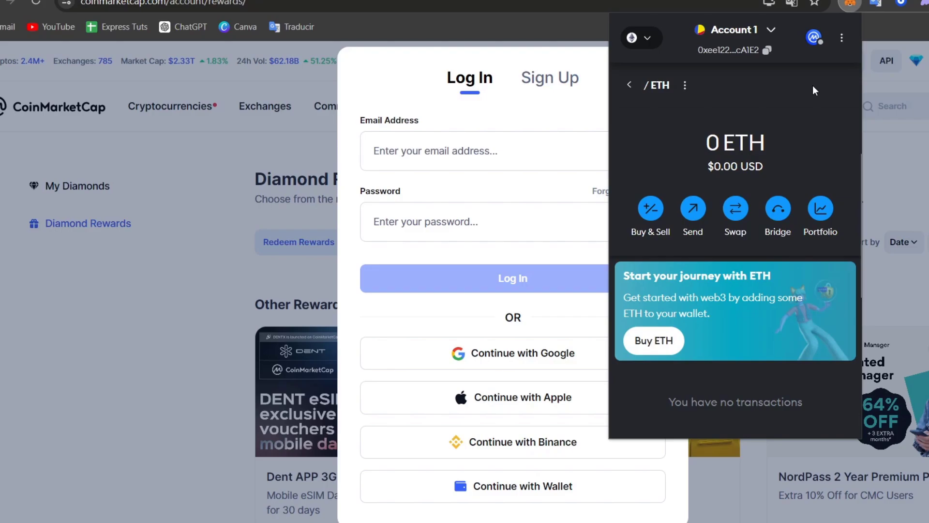
{"action": "mouse_move", "coordinate": [821, 200]}
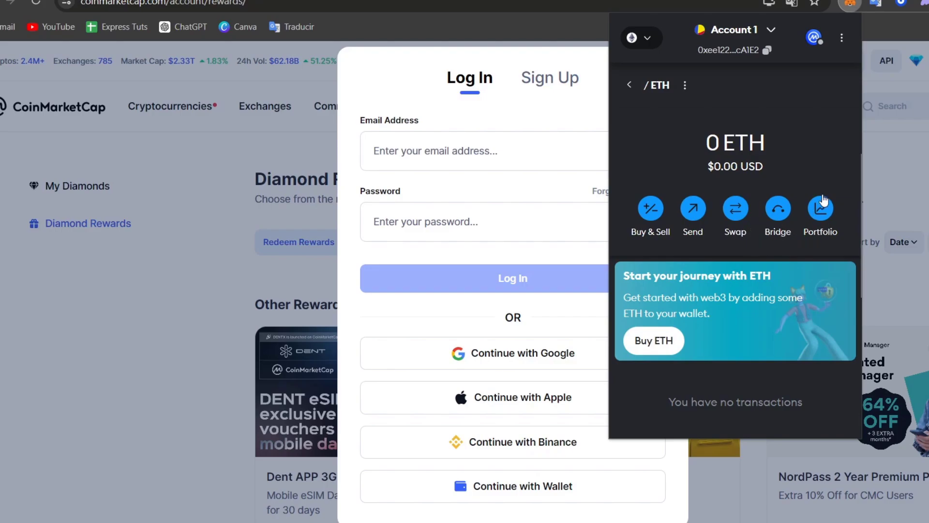
{"action": "mouse_move", "coordinate": [774, 419]}
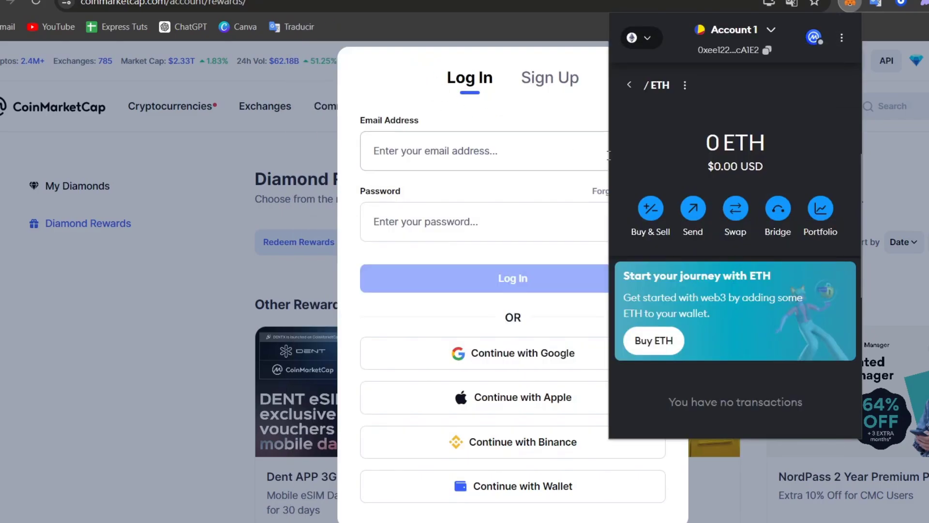
Show the Crypto.com DeFi wallet's ETH receive address with QR code and copy it
{"action": "left_click", "coordinate": [511, 151]}
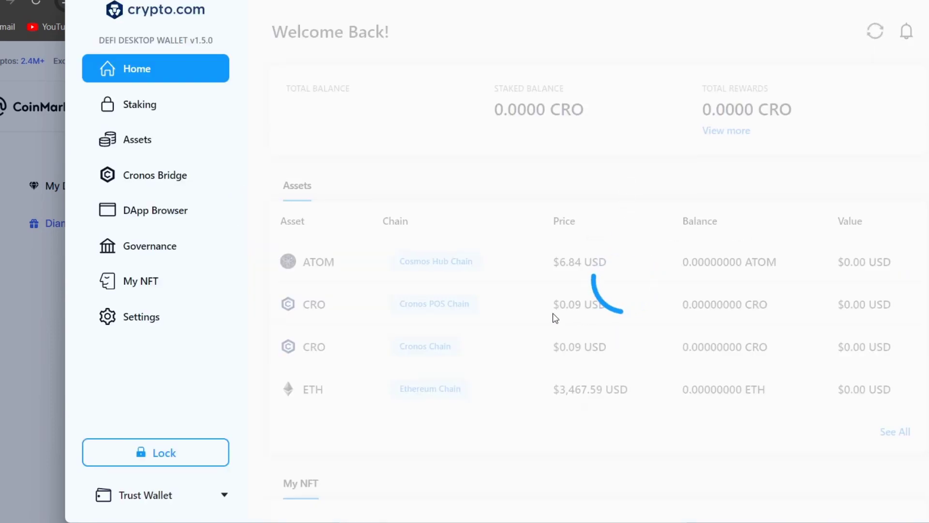
{"action": "mouse_move", "coordinate": [453, 398]}
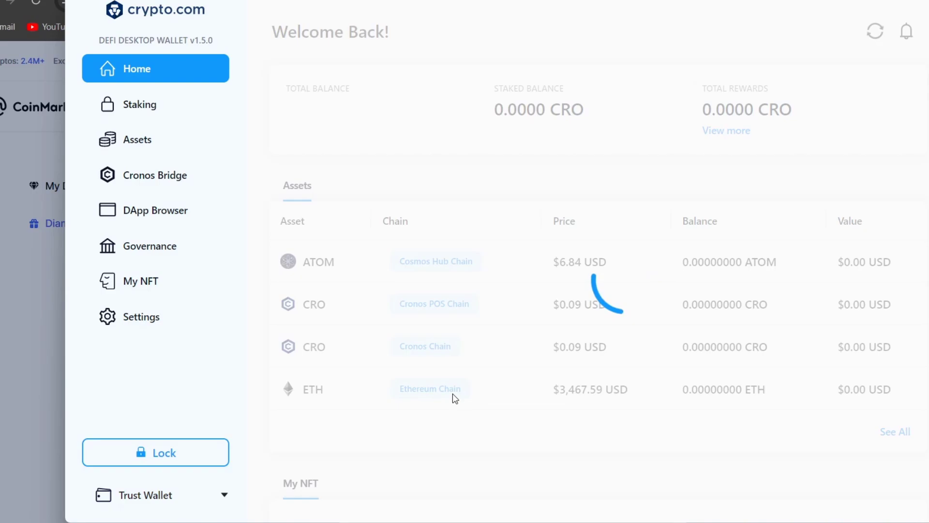
{"action": "mouse_move", "coordinate": [633, 249]}
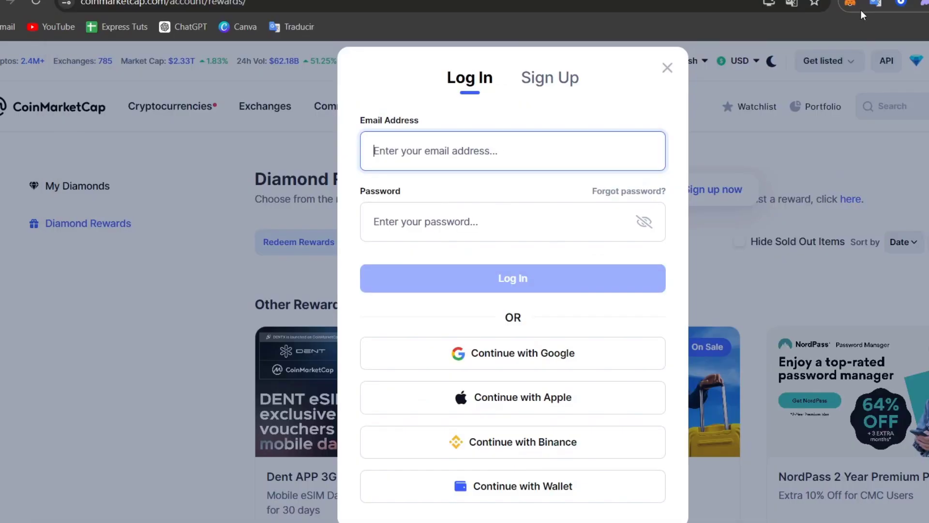
{"action": "left_click", "coordinate": [849, 5]}
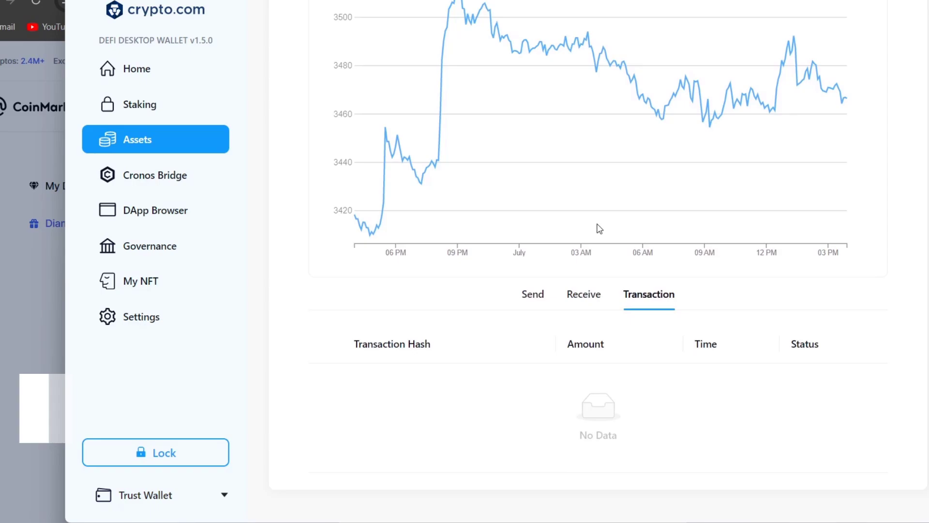
{"action": "left_click", "coordinate": [582, 294]}
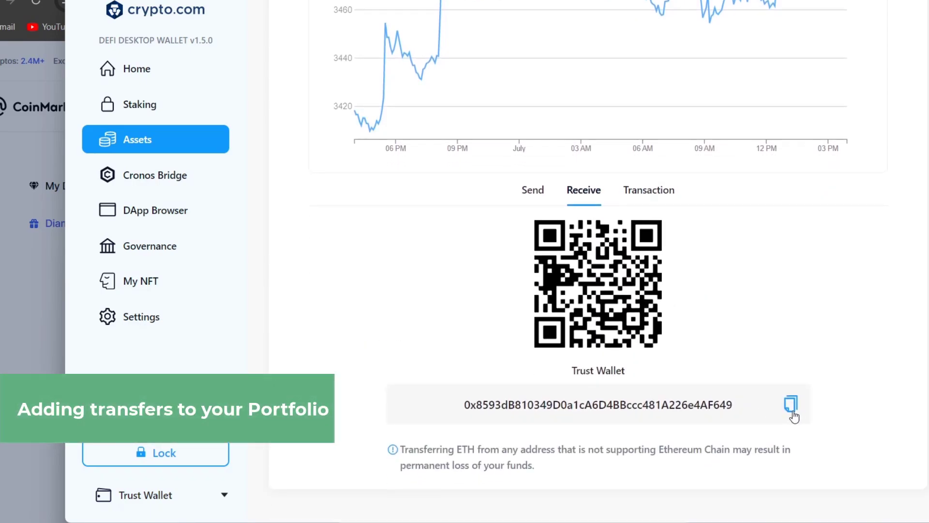
{"action": "left_click", "coordinate": [791, 404]}
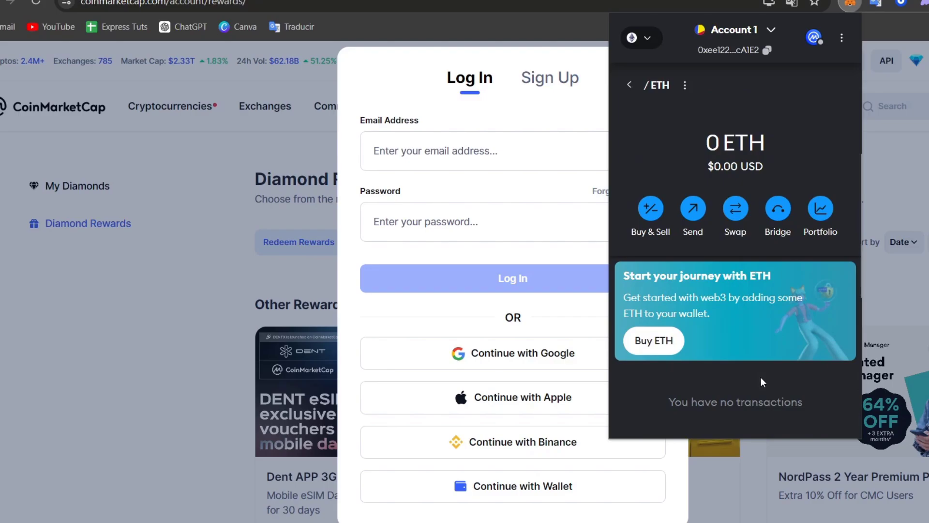
{"action": "left_click", "coordinate": [692, 209]}
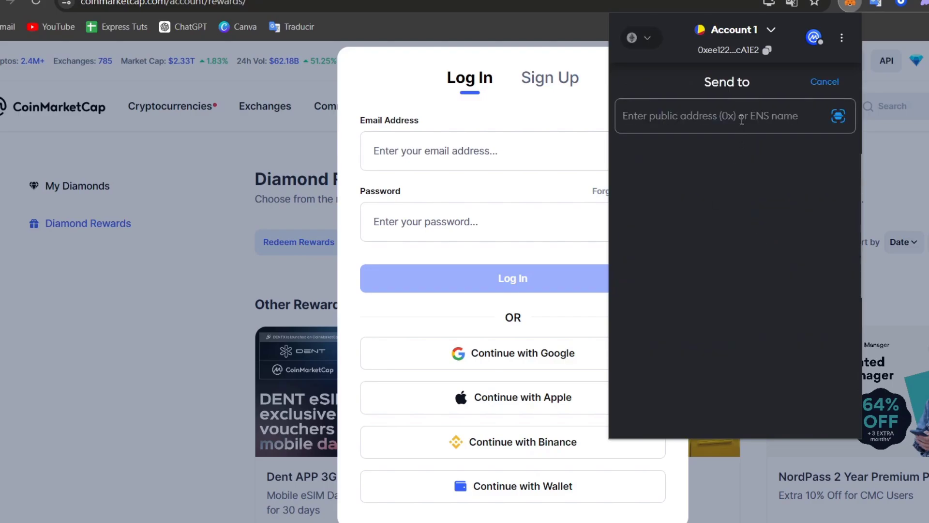
{"action": "type", "text": "0x8593dB810349D0a1cA6D4BBccc481A226e4AF649"}
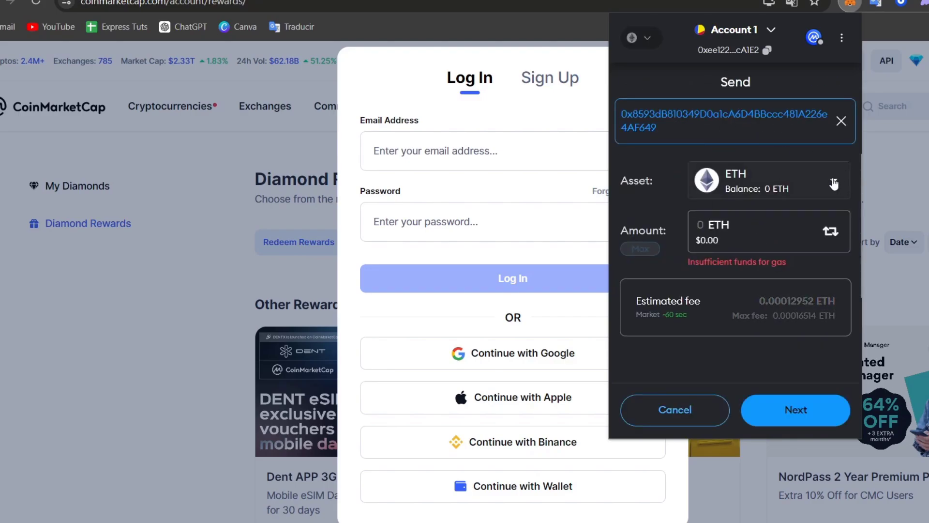
{"action": "type", "text": "1"}
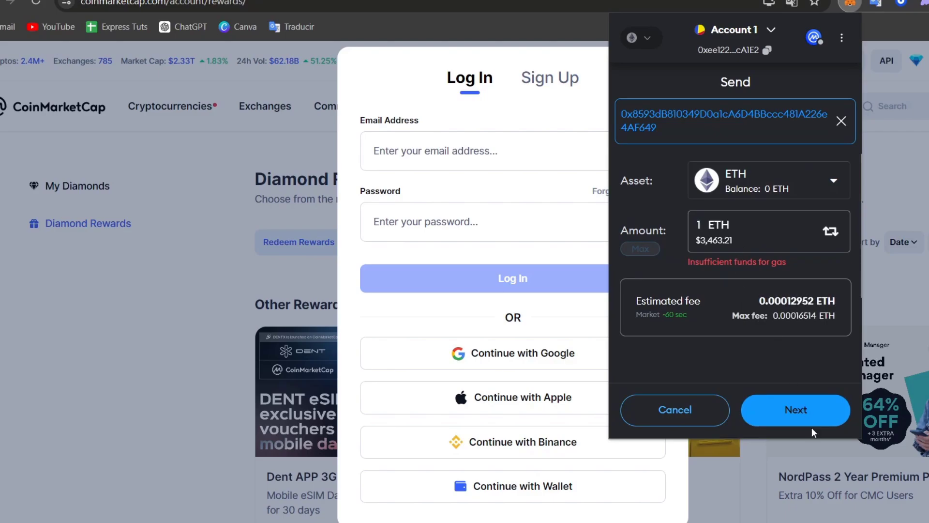
{"action": "left_click", "coordinate": [795, 409]}
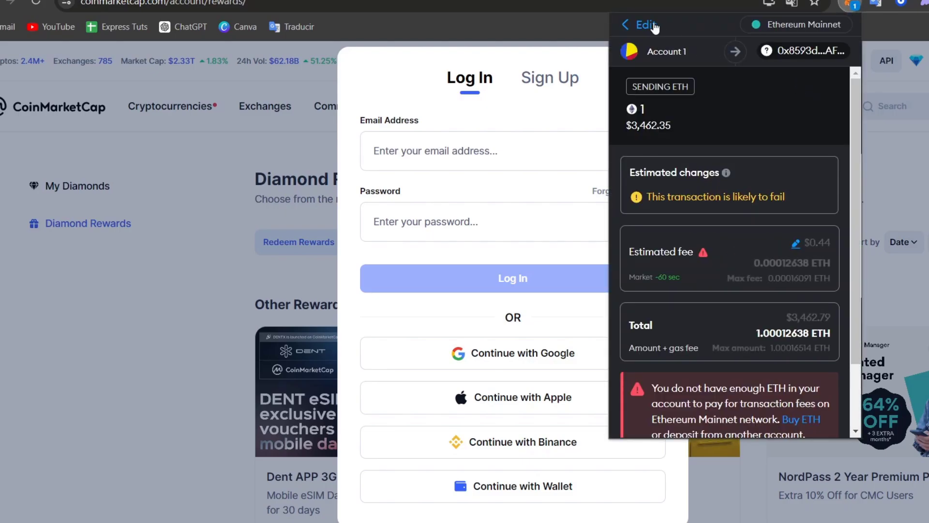
{"action": "left_click", "coordinate": [645, 25]}
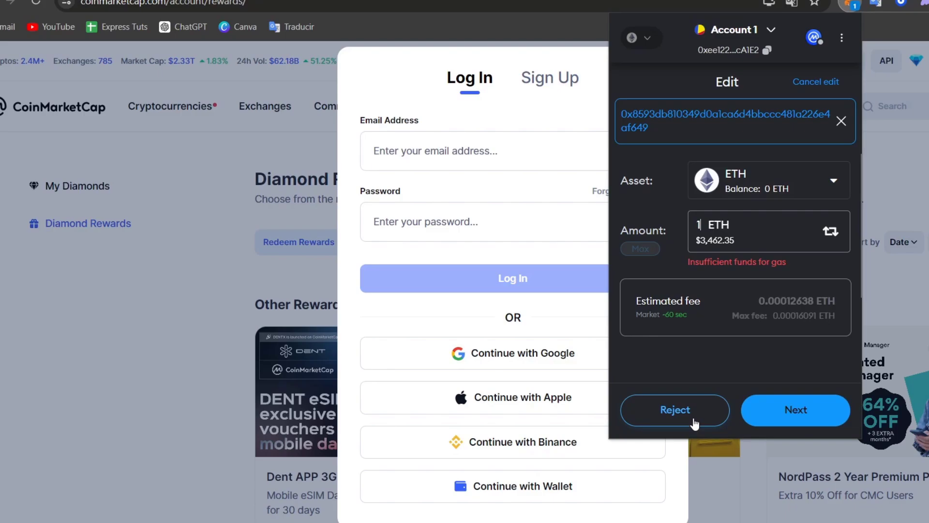
{"action": "left_click", "coordinate": [675, 409]}
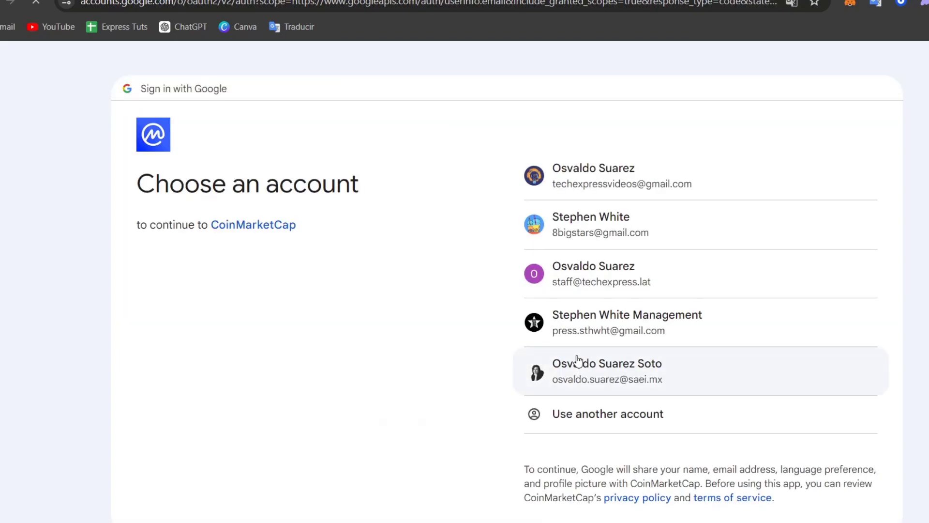
Choose the Google account and continue to sign in to CoinMarketCap
{"action": "left_click", "coordinate": [606, 371]}
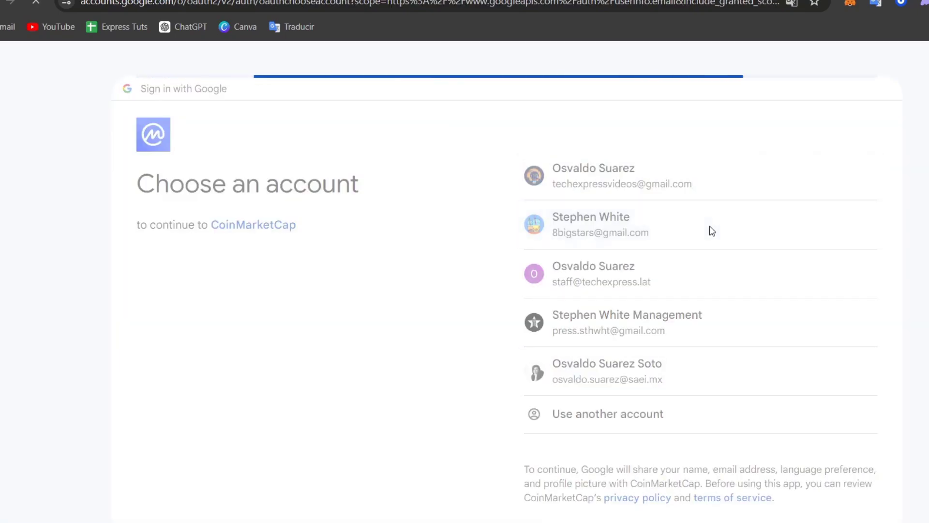
{"action": "left_click", "coordinate": [591, 226]}
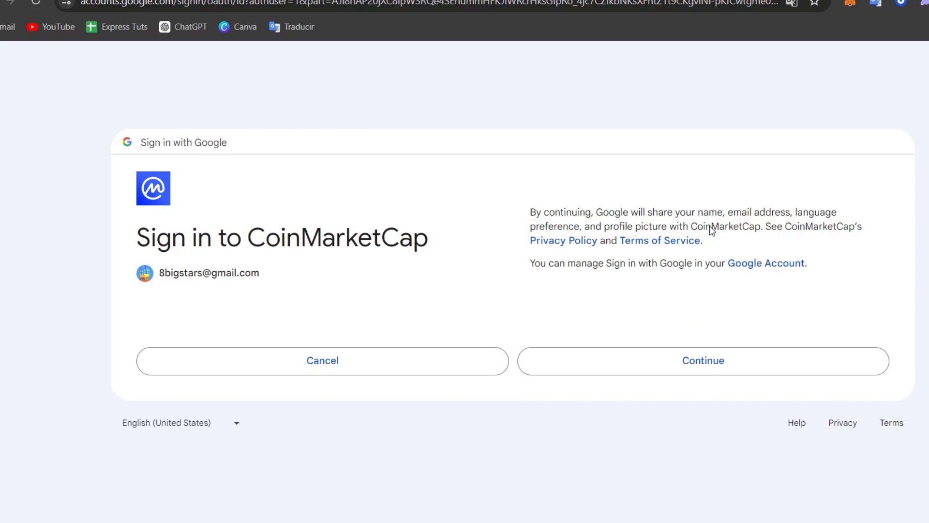
{"action": "mouse_move", "coordinate": [787, 337]}
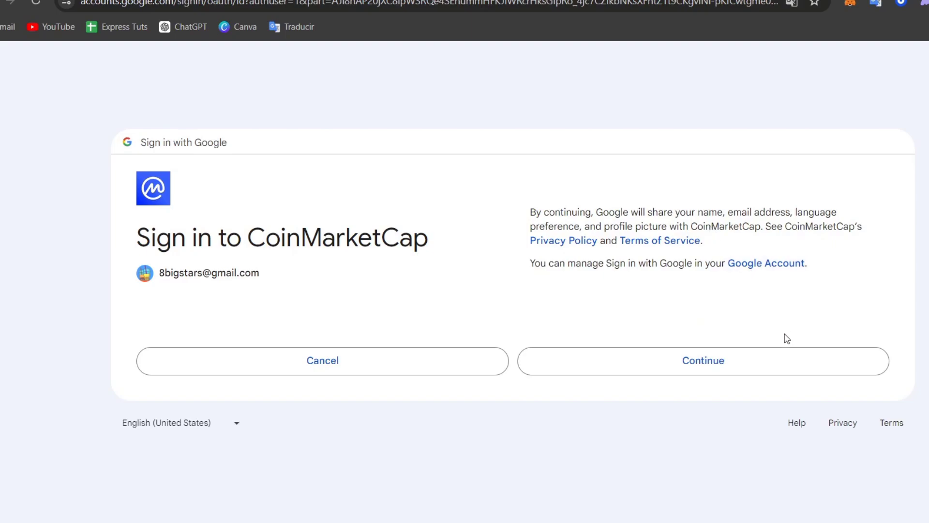
{"action": "left_click", "coordinate": [702, 360]}
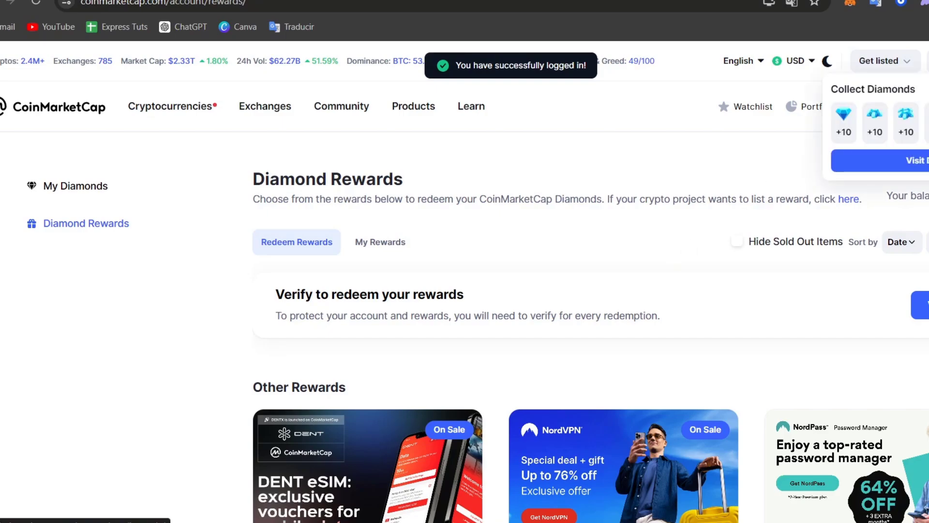
Collect the daily diamonds on My Diamonds, then go to the crypto legal-tender vote page
{"action": "left_click", "coordinate": [76, 185]}
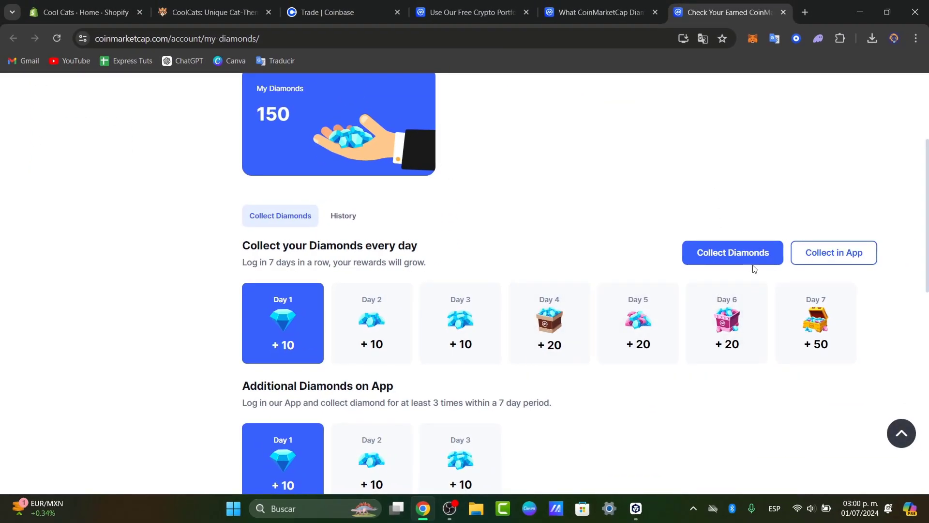
{"action": "left_click", "coordinate": [731, 251]}
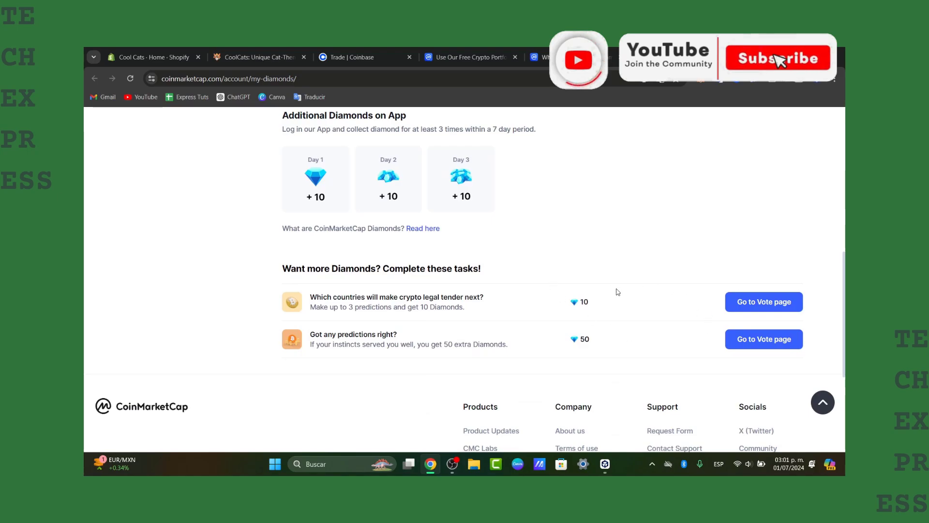
{"action": "left_click", "coordinate": [764, 302]}
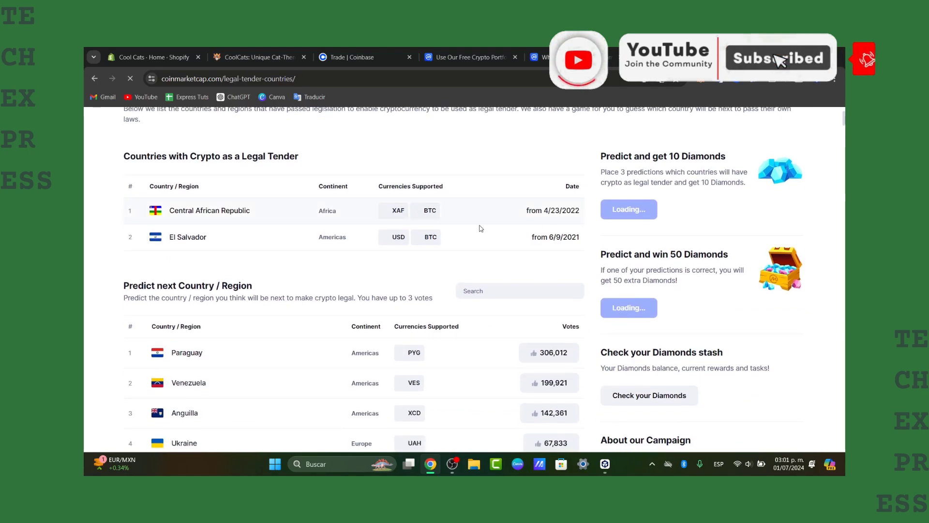